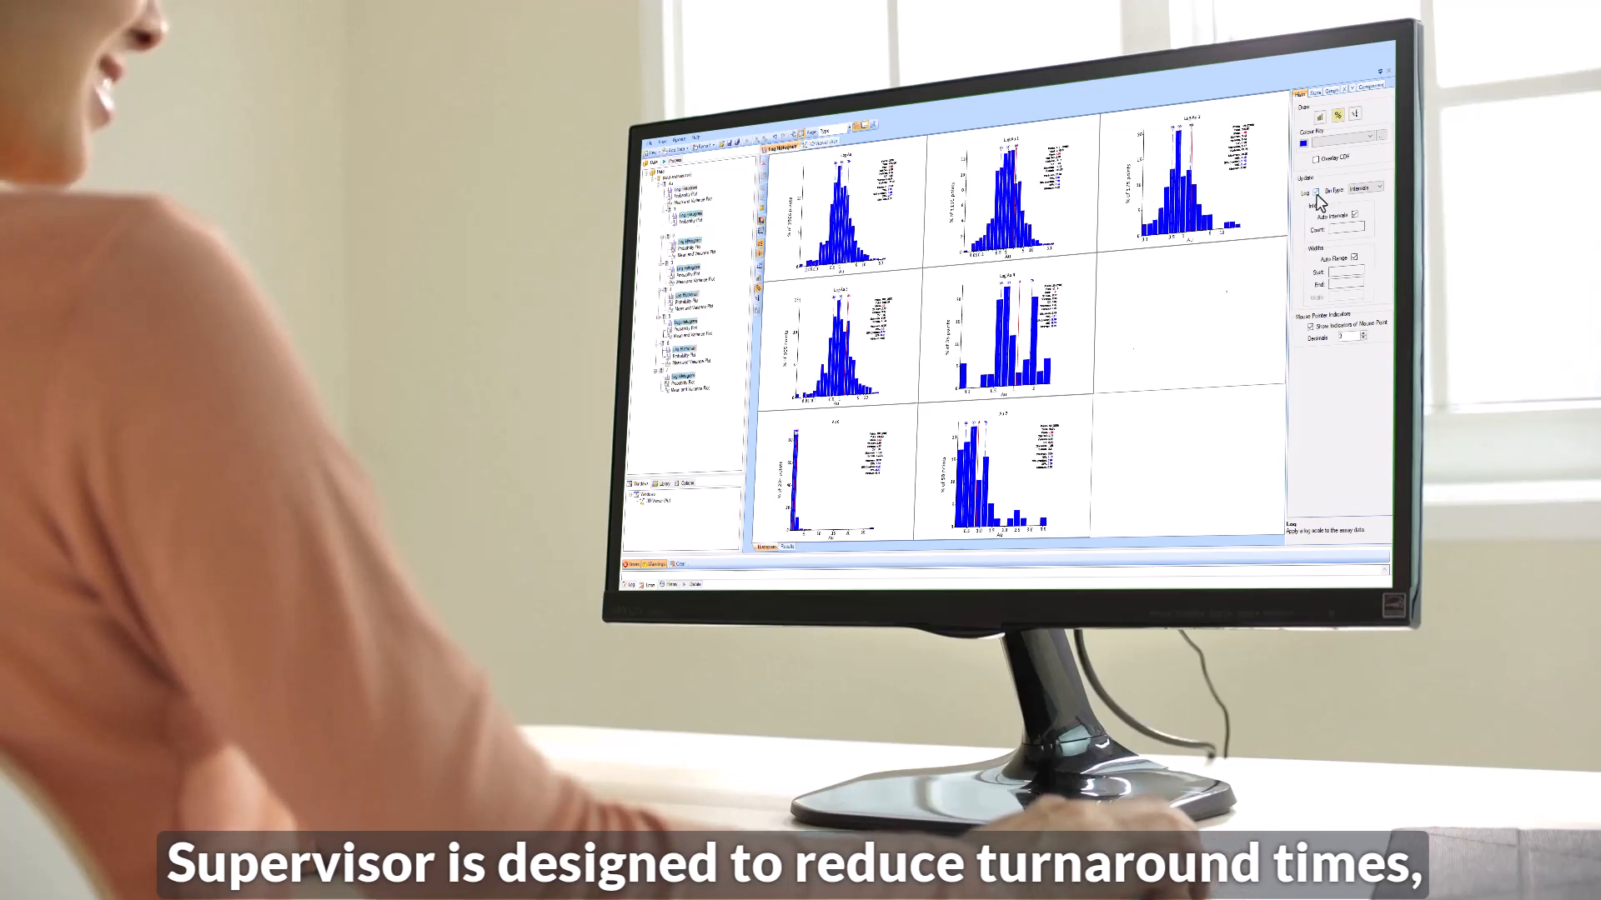
Step: Enable Overlay CDF so each of the eight assay histograms shows a cumulative distribution curve
click(1314, 158)
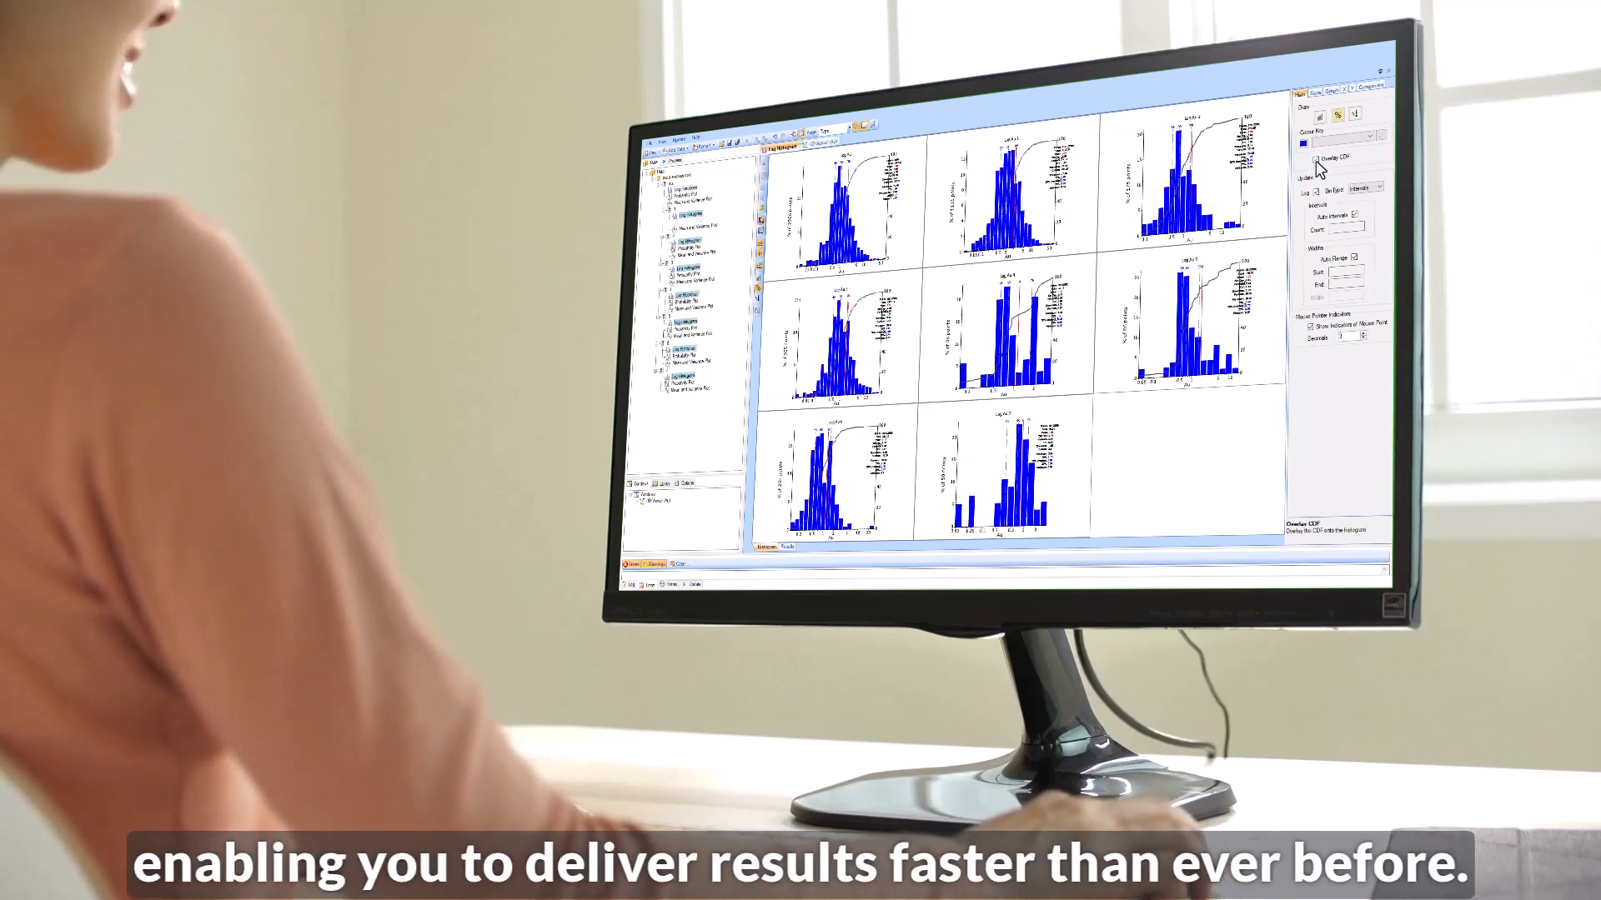